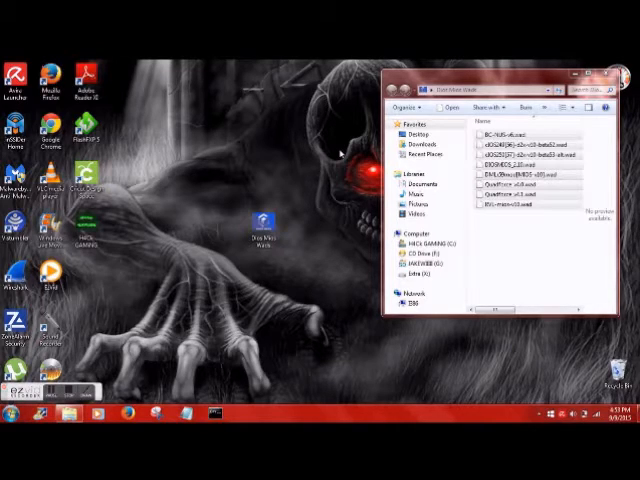
{"action": "mouse_move", "coordinate": [197, 160]}
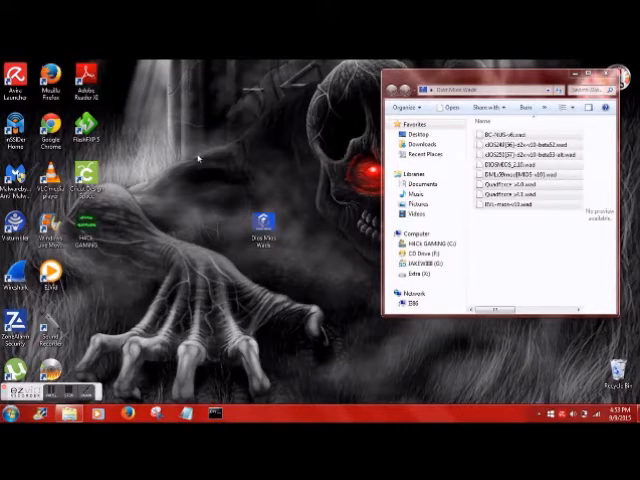
Open the Start menu's program list beside the Dios Mios WAD folder.
{"action": "left_click", "coordinate": [10, 410]}
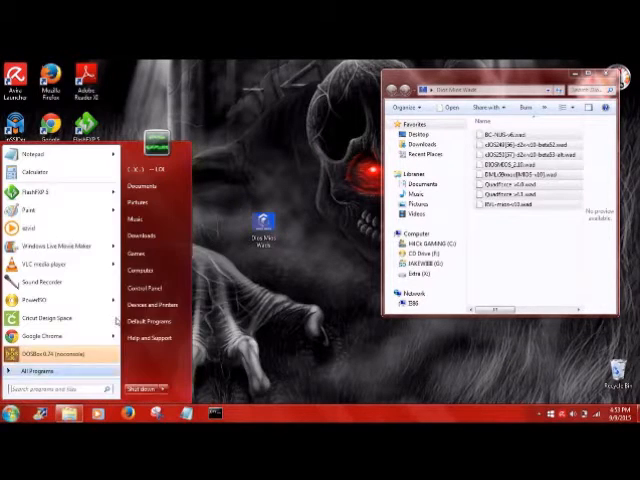
{"action": "left_click", "coordinate": [140, 270]}
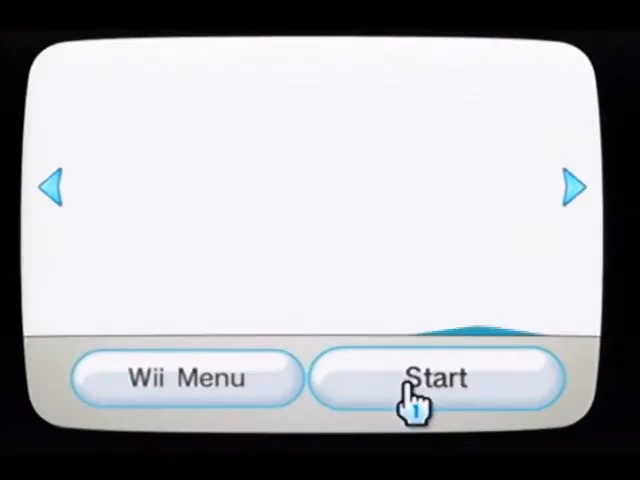
Start the Homebrew Channel and open Wii Mod v3.2's details from the next app page.
{"action": "left_click", "coordinate": [435, 378]}
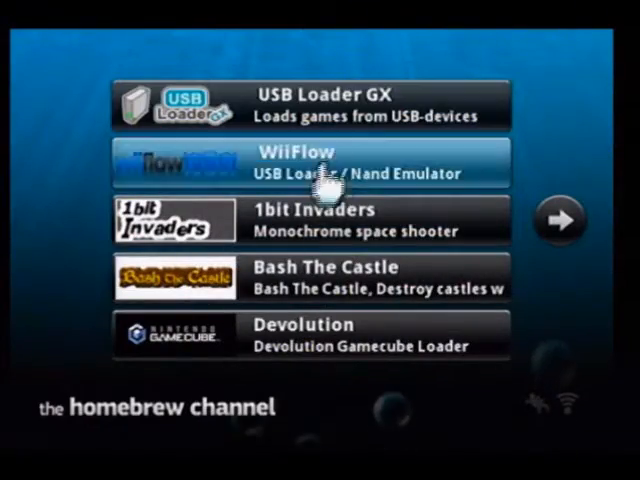
{"action": "left_click", "coordinate": [560, 220]}
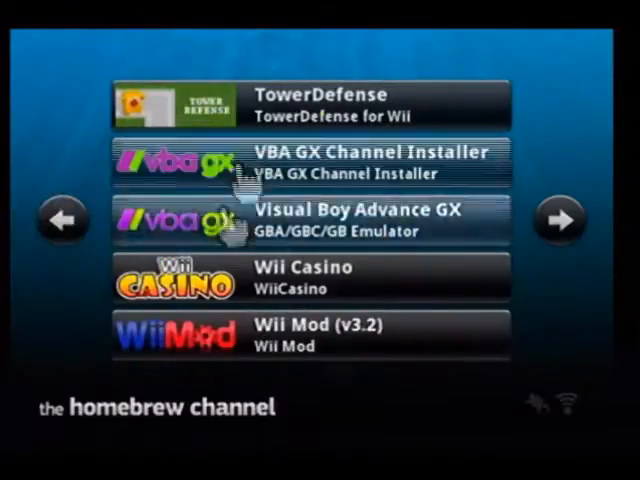
{"action": "left_click", "coordinate": [300, 335]}
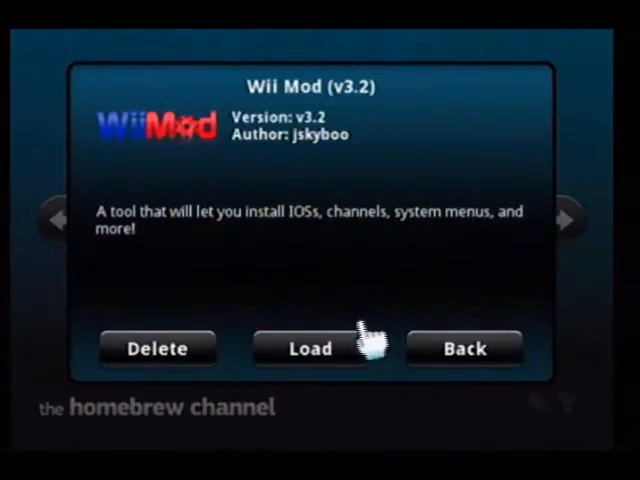
Load Wii Mod v3.2, open the SD card WAD files and mark the first WAD.
{"action": "left_click", "coordinate": [310, 348]}
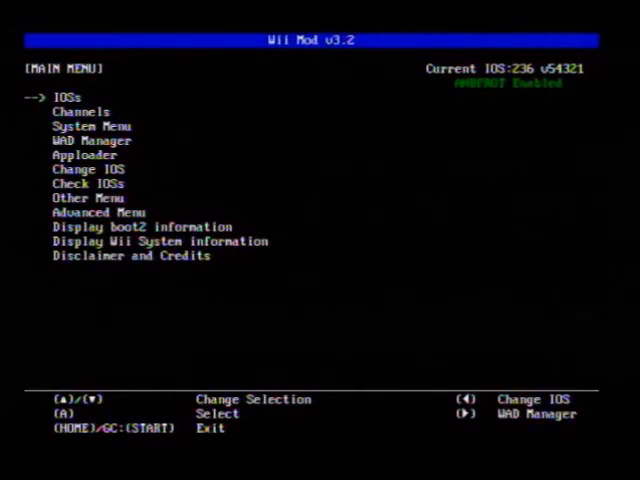
{"action": "key", "text": "down"}
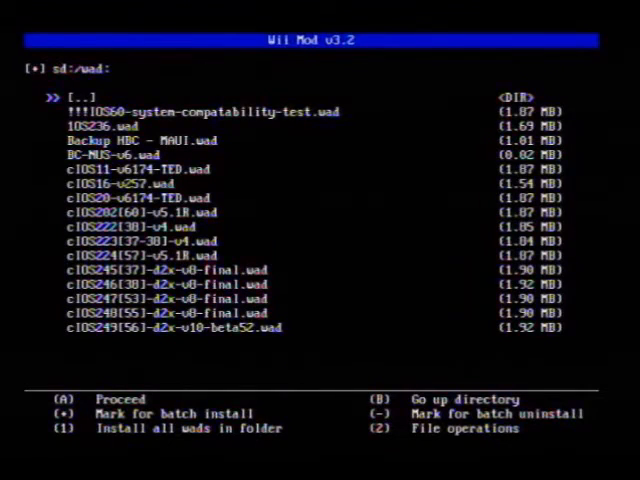
{"action": "key", "text": "down"}
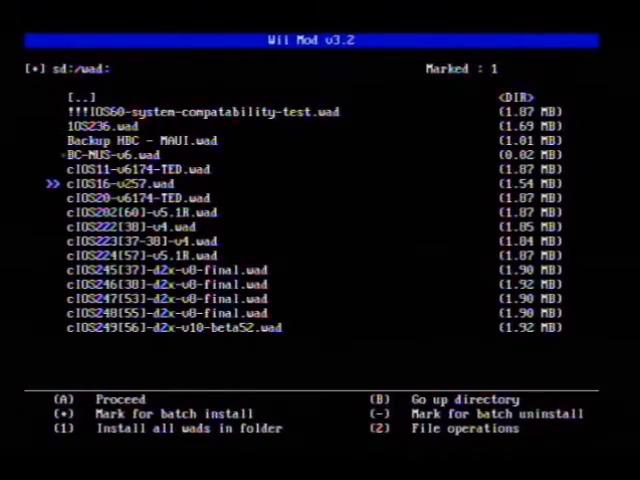
{"action": "scroll", "scroll_direction": "down", "scroll_amount": 3}
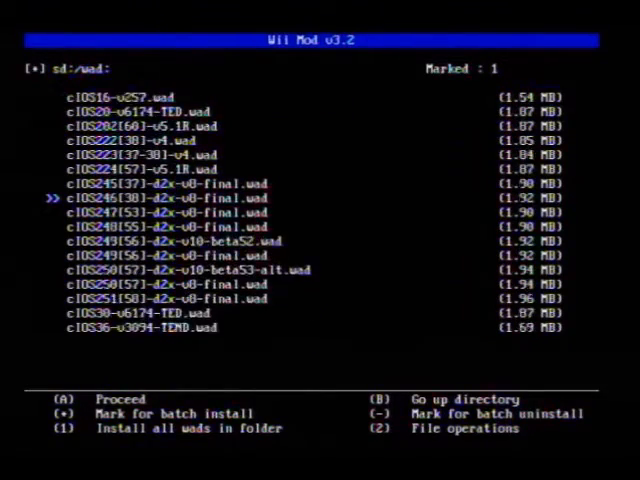
{"action": "scroll", "scroll_direction": "down", "scroll_amount": 3}
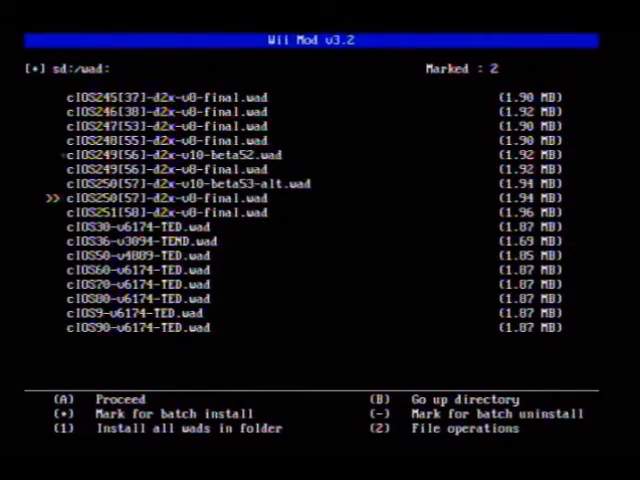
Mark the remaining WADs until eight are queued for batch installation.
{"action": "left_click", "coordinate": [190, 184]}
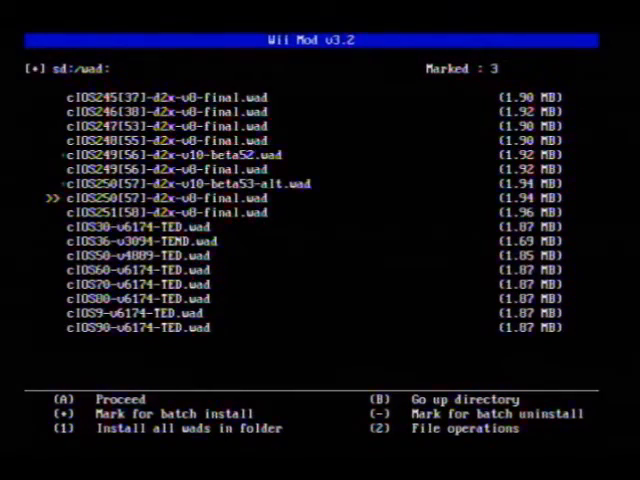
{"action": "scroll", "scroll_direction": "down", "scroll_amount": 3}
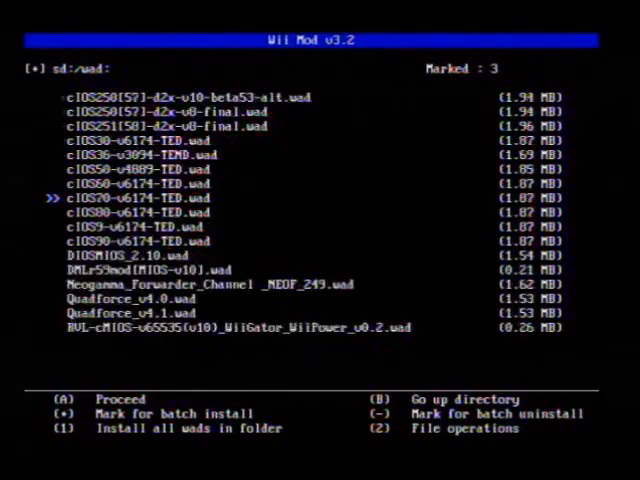
{"action": "scroll", "scroll_direction": "down", "scroll_amount": 3}
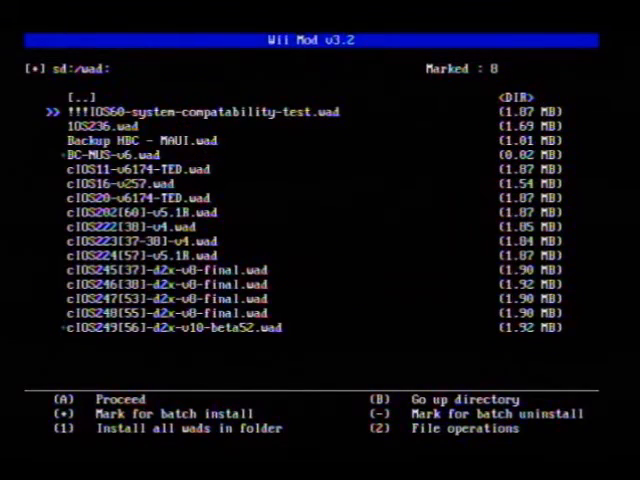
{"action": "scroll", "scroll_direction": "down", "scroll_amount": 3}
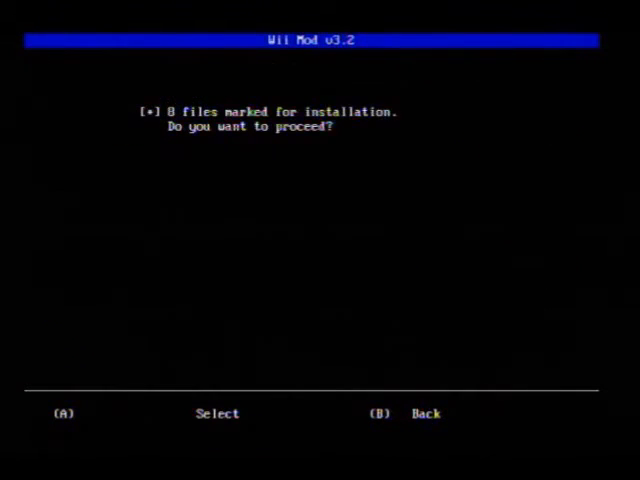
Confirm batch installation of the eight marked WAD files.
{"action": "key", "text": "a"}
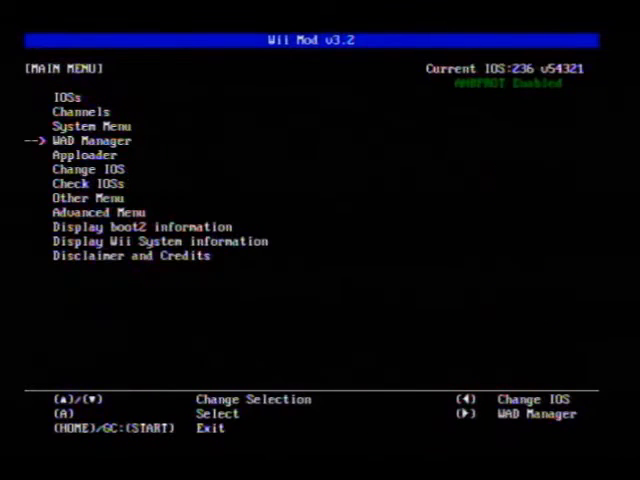
Exit Wii Mod, start USB Loader GX and try launching Mario Party 5.
{"action": "key", "text": "home"}
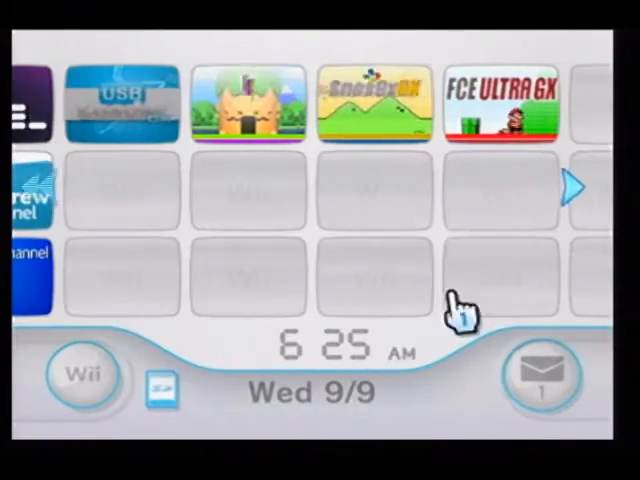
{"action": "left_click", "coordinate": [121, 102]}
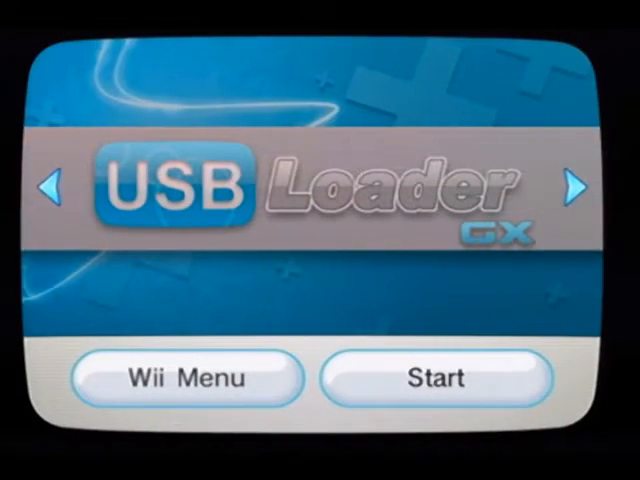
{"action": "left_click", "coordinate": [185, 379]}
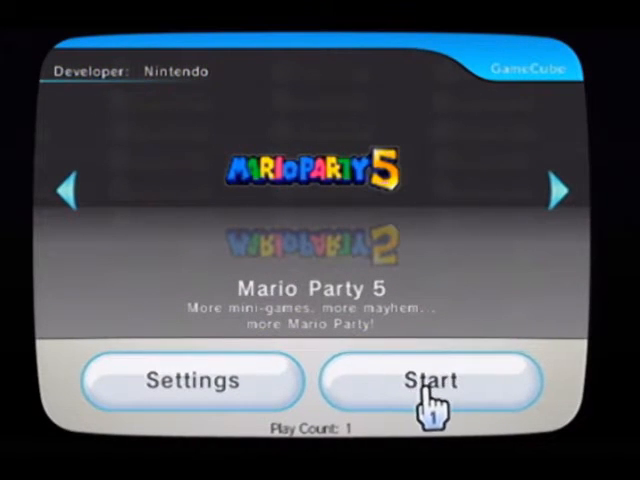
{"action": "left_click", "coordinate": [430, 381]}
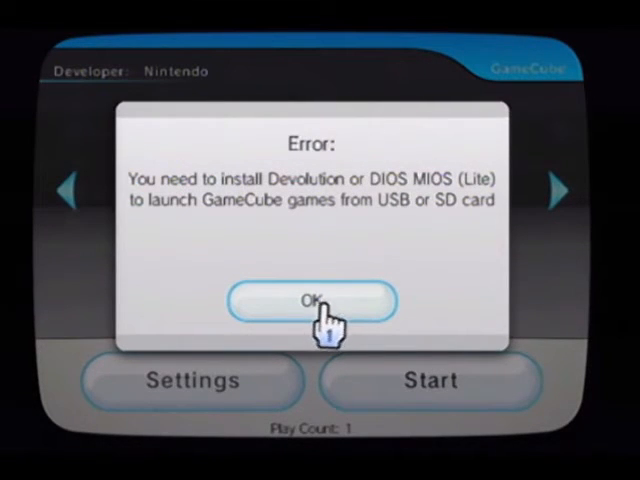
Dismiss the DIOS MIOS error and reload Wii Mod v3.2 from the Homebrew Channel.
{"action": "left_click", "coordinate": [313, 301]}
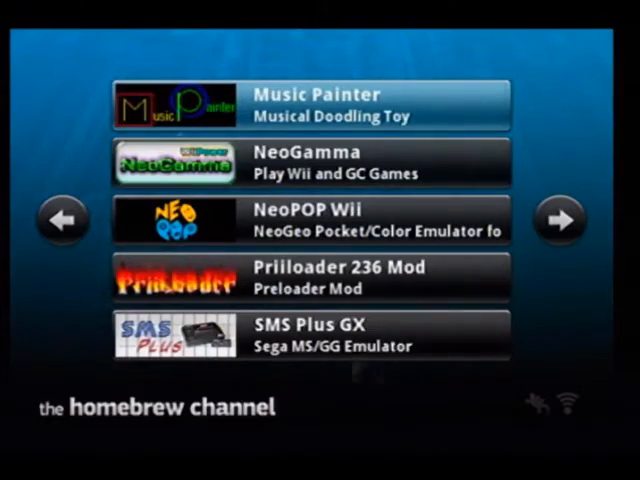
{"action": "left_click", "coordinate": [559, 220]}
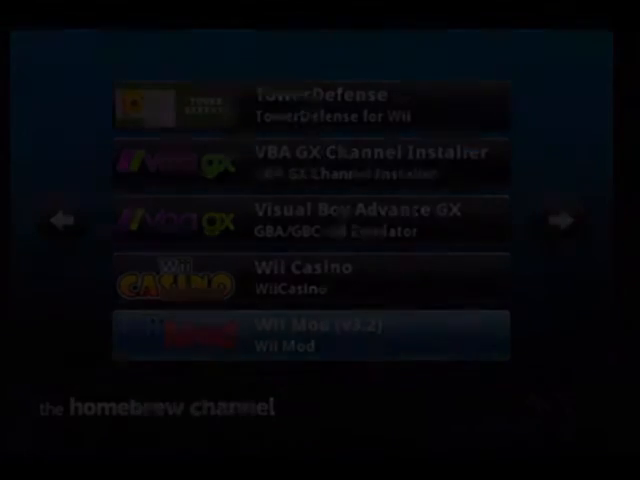
{"action": "left_click", "coordinate": [324, 334]}
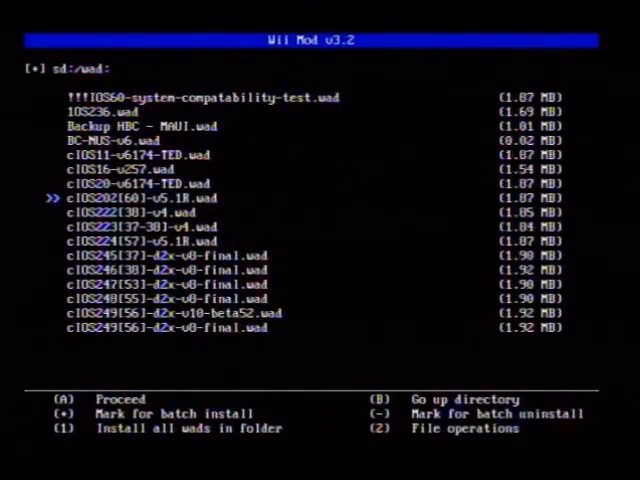
Install DIOSMIOS_2.10.wad and continue once installation finishes.
{"action": "scroll", "scroll_direction": "down", "scroll_amount": 3}
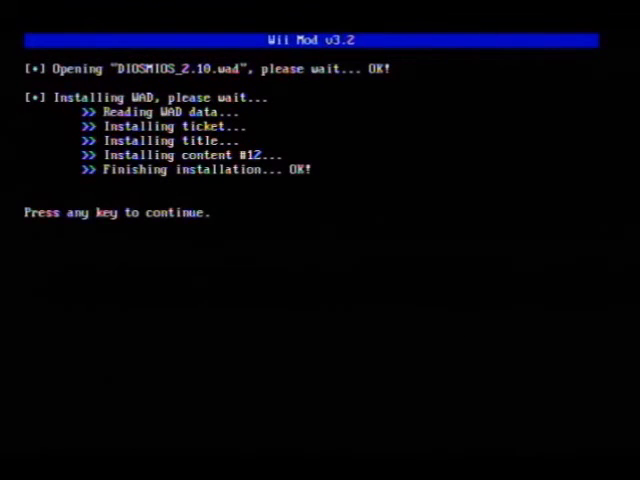
{"action": "key", "text": "enter"}
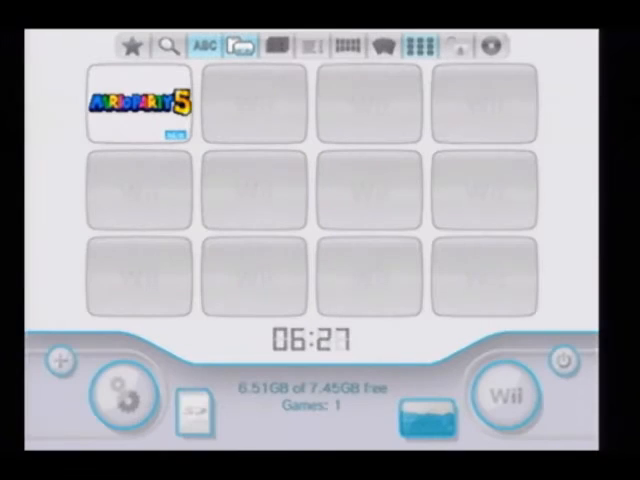
Open Mario Party 5's game page in USB Loader GX and start the game.
{"action": "left_click", "coordinate": [139, 103]}
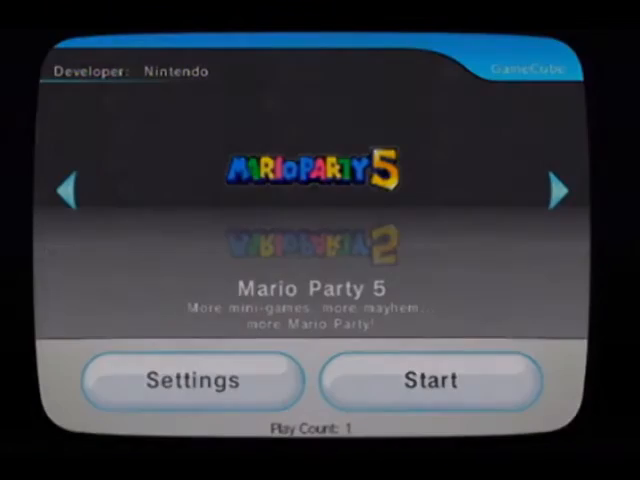
{"action": "left_click", "coordinate": [430, 380]}
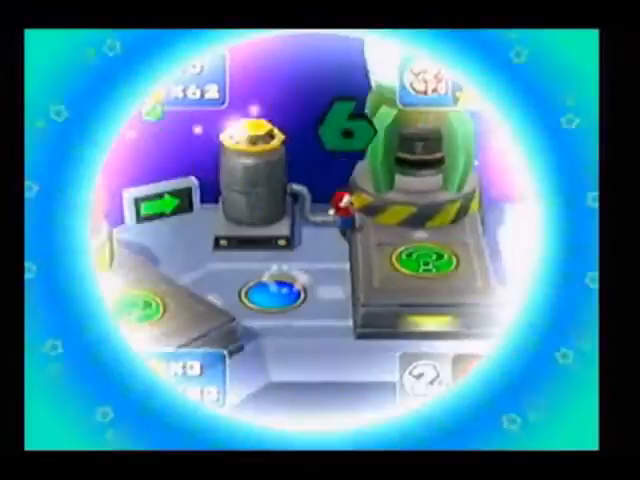